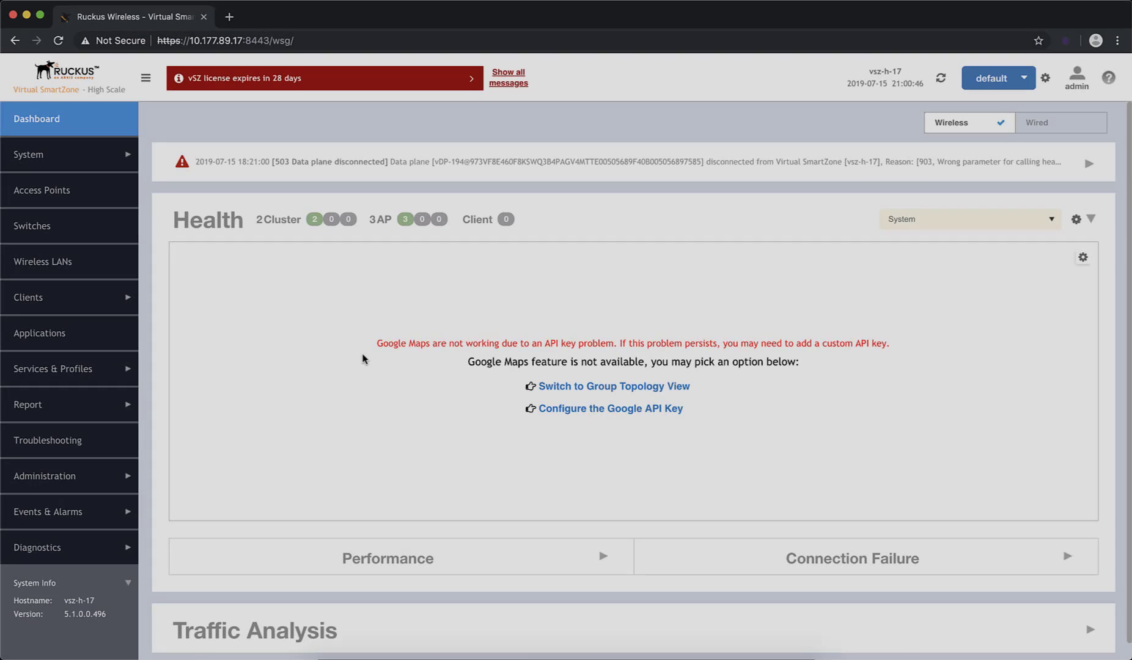
mouse_move(287, 315)
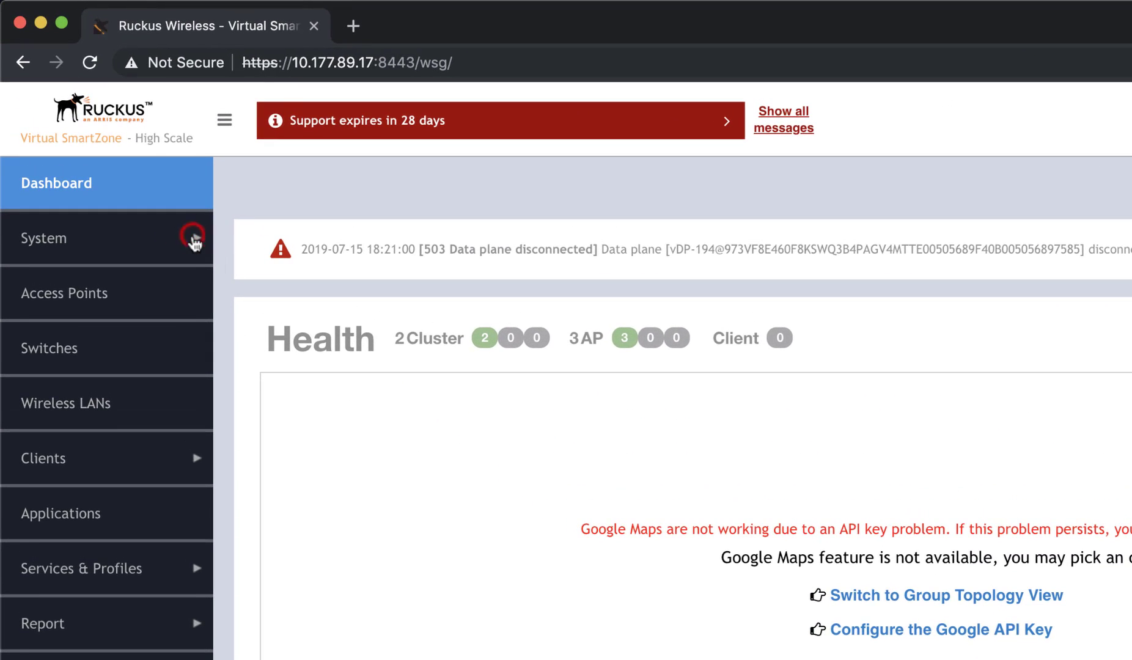
Open System > Cluster to view the two 5.1.0 control planes and data plane.
left_click(43, 237)
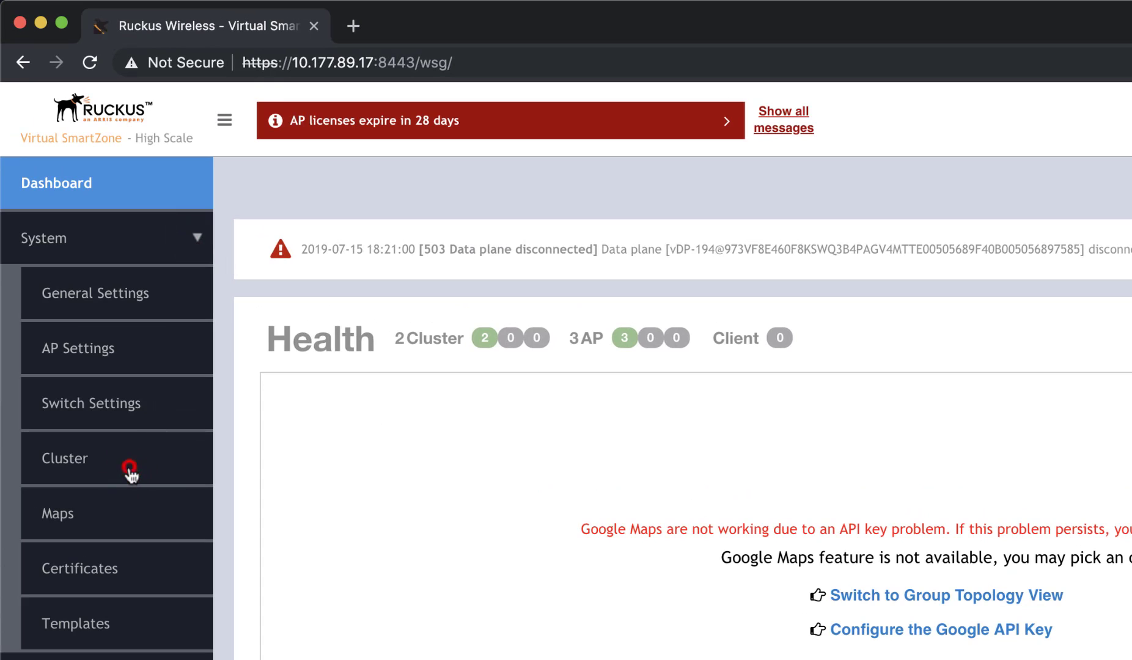
left_click(65, 459)
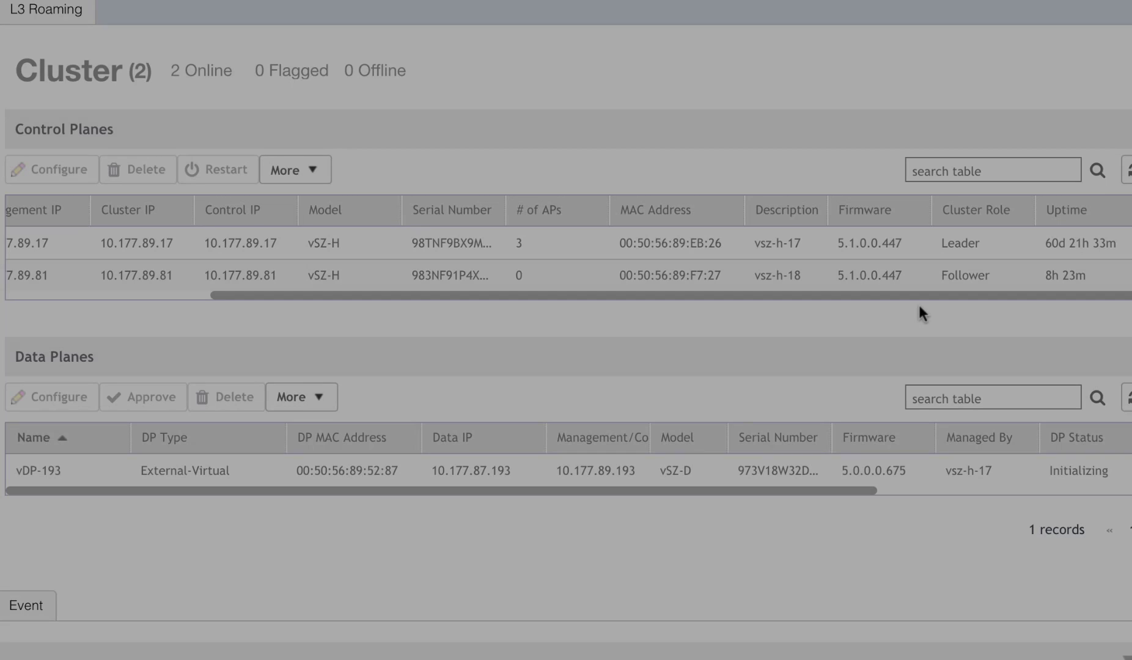
Back up the entire cluster from Administration > Backup & Restore and confirm.
left_click(136, 456)
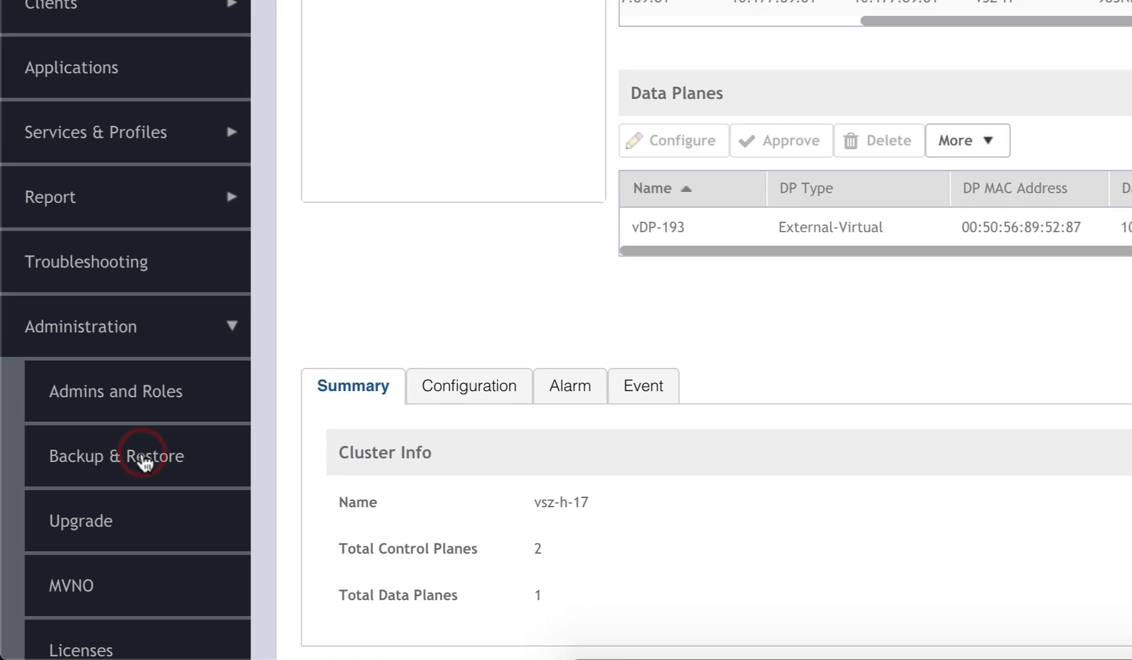
left_click(116, 456)
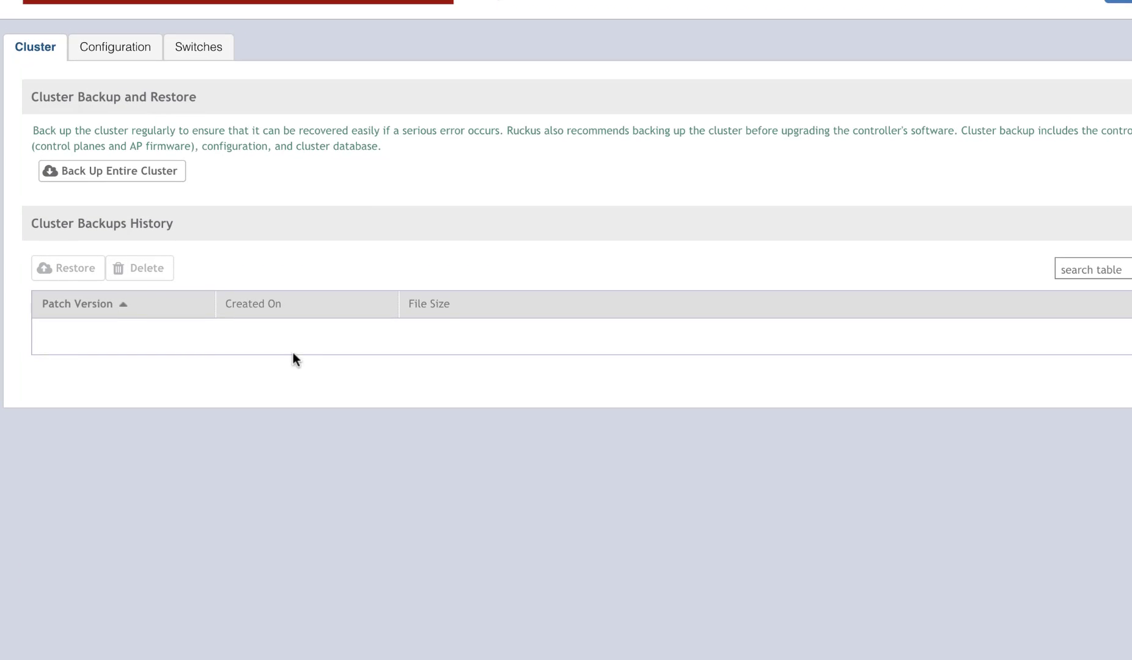
mouse_move(112, 171)
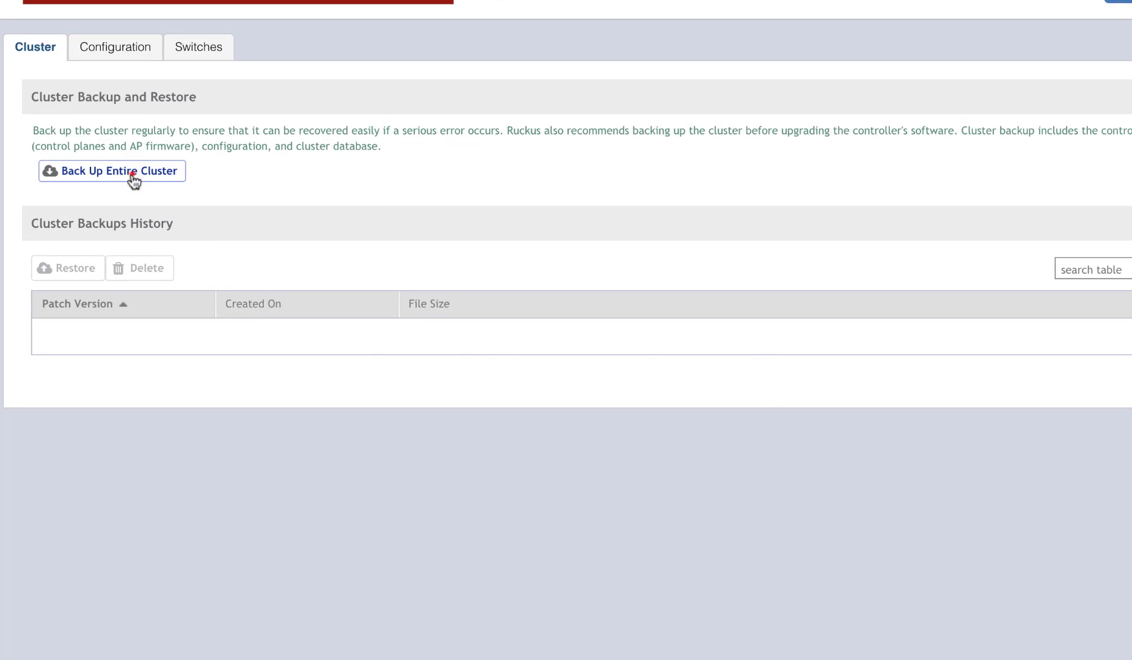
left_click(111, 171)
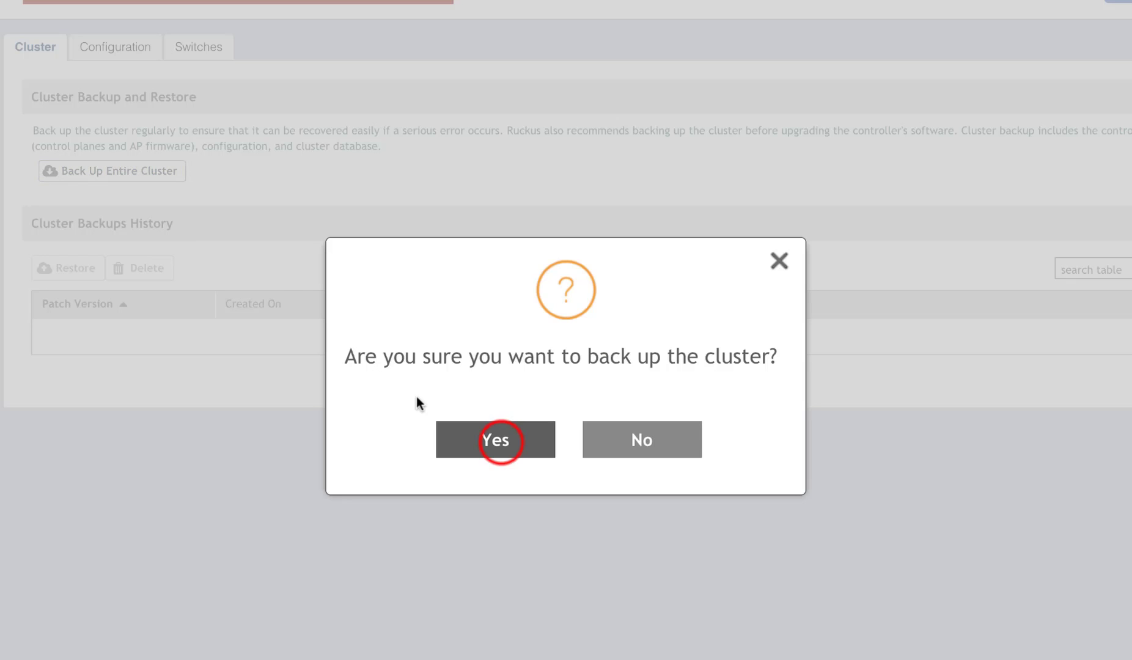
left_click(496, 439)
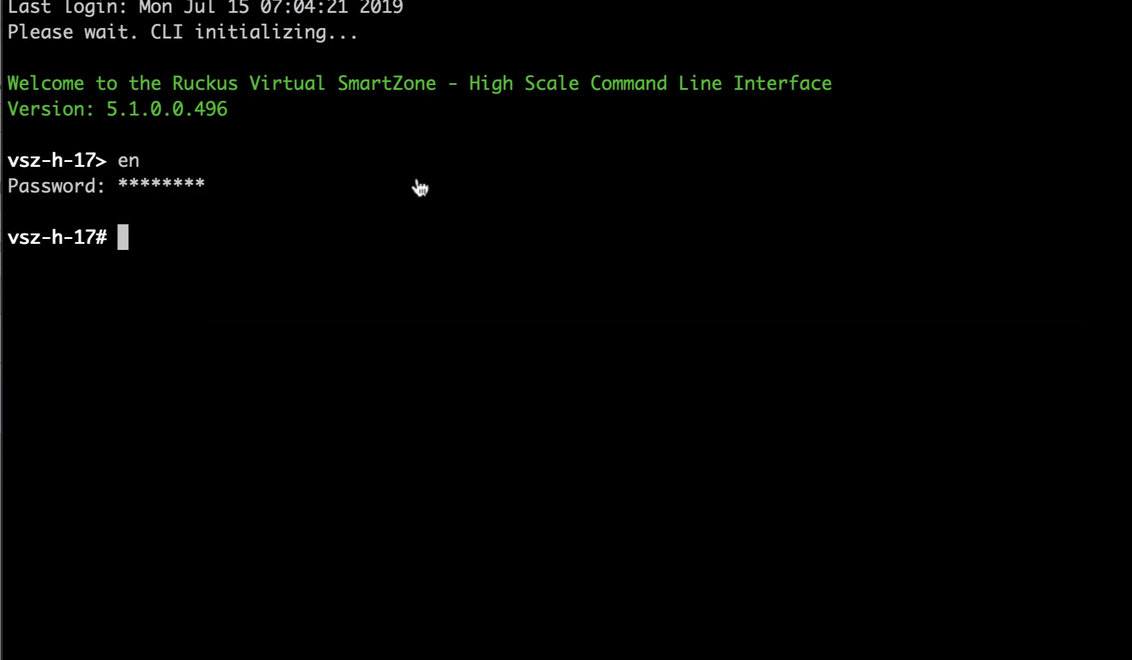
Run 'copy backup' and choose backup 1 for export to the FTP server.
type("copy backup")
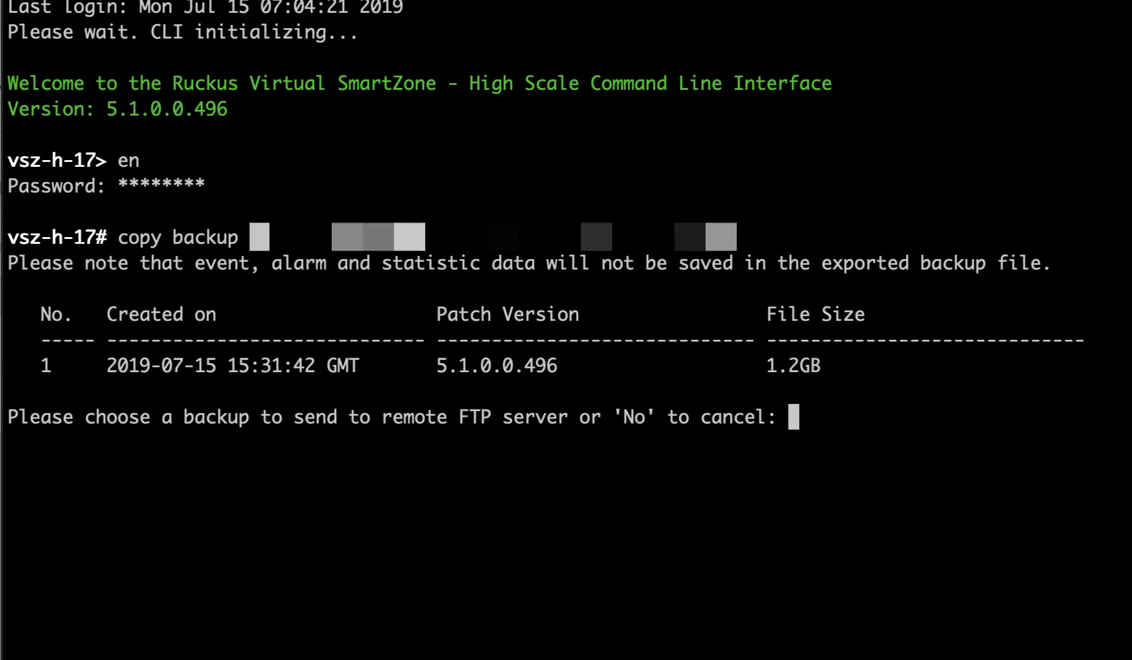
type("1")
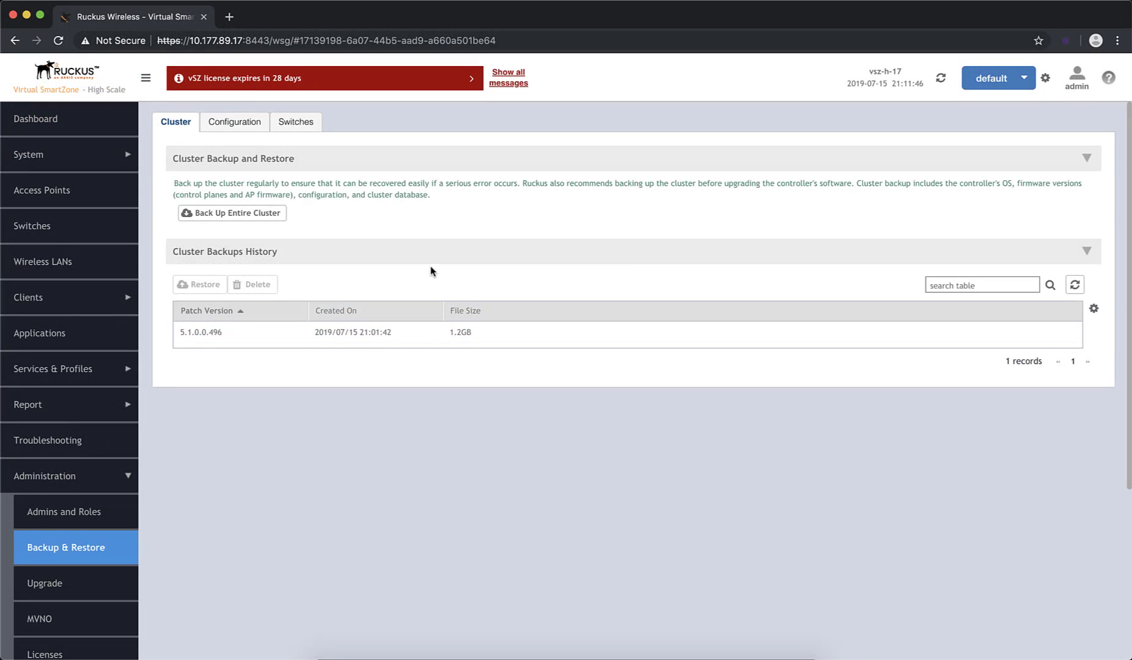
Create and confirm a manual configuration backup, then go to Administration > Upgrade.
left_click(234, 122)
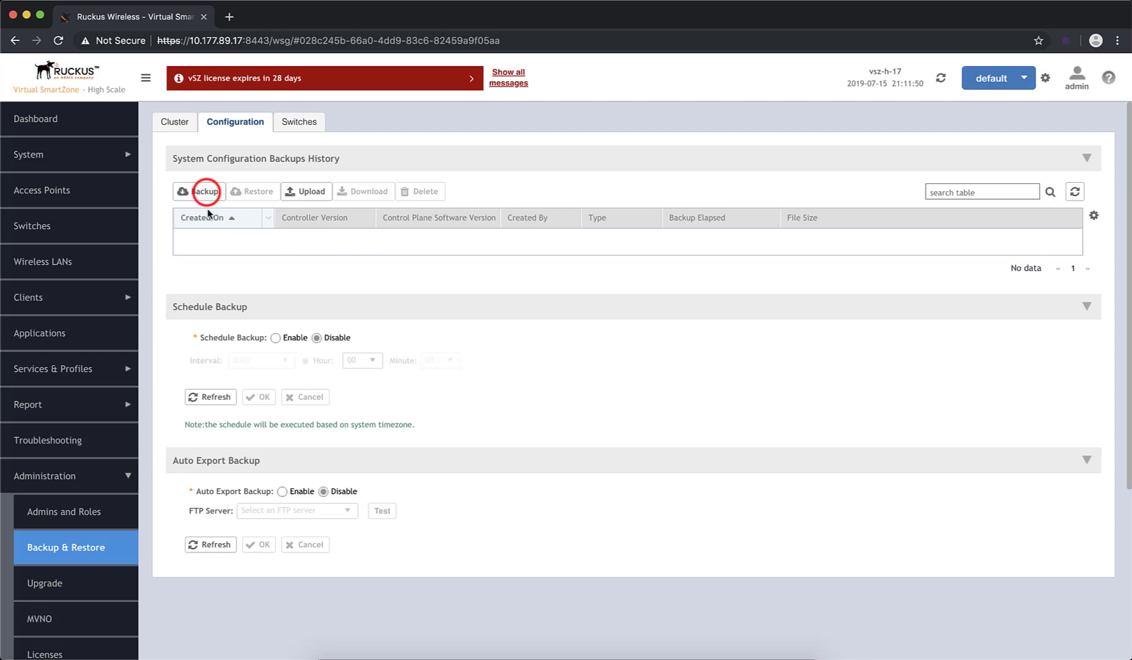
left_click(204, 191)
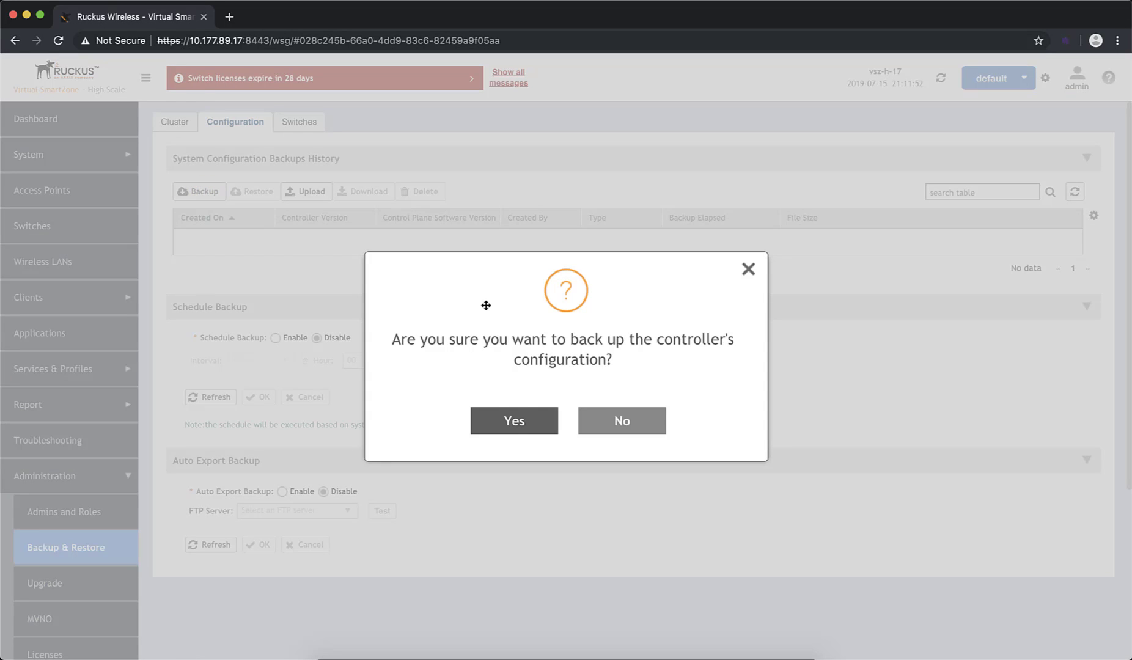
left_click(514, 421)
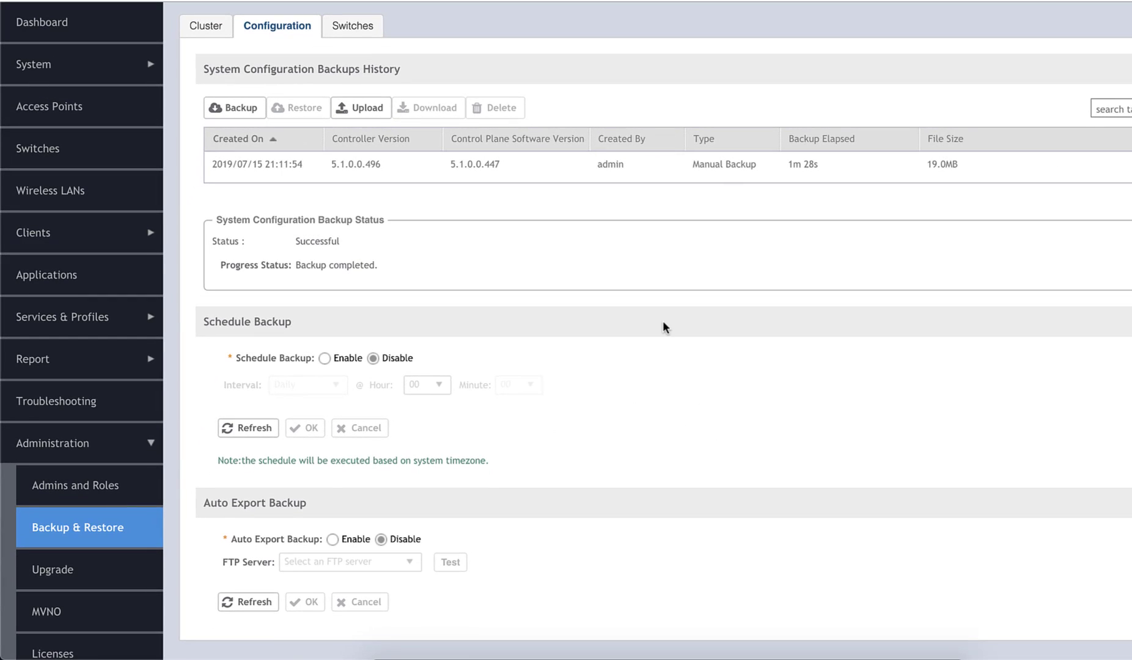
left_click(51, 574)
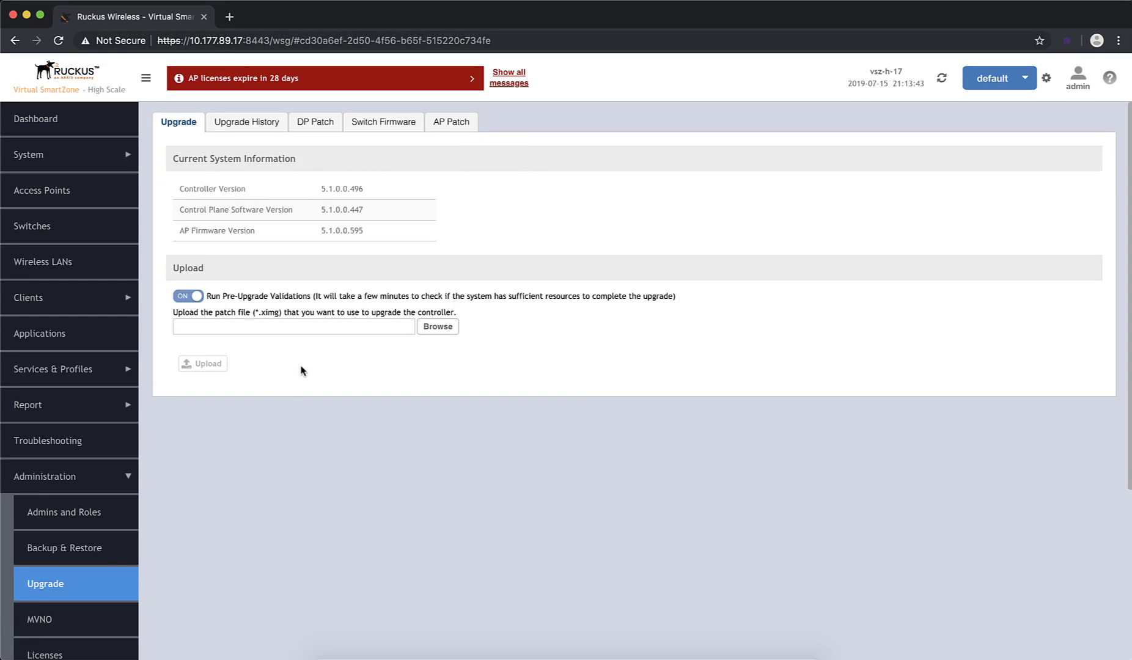
mouse_move(299, 378)
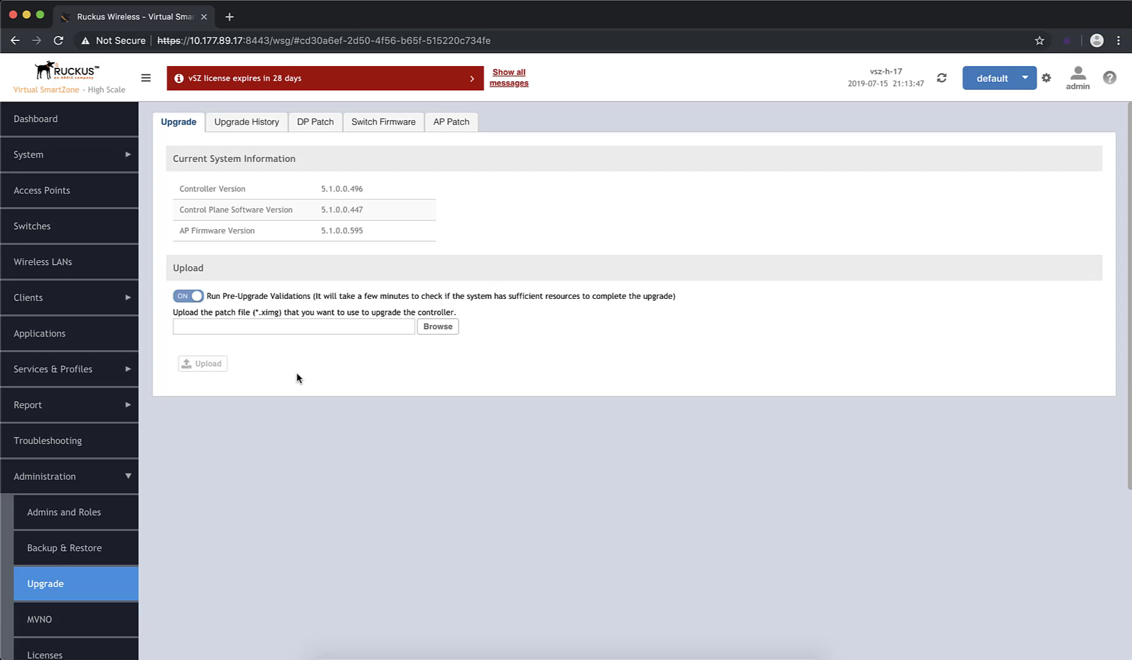
Select vscg-5.1.1.0.598.ximg from Downloads and upload it as the upgrade patch.
left_click(437, 326)
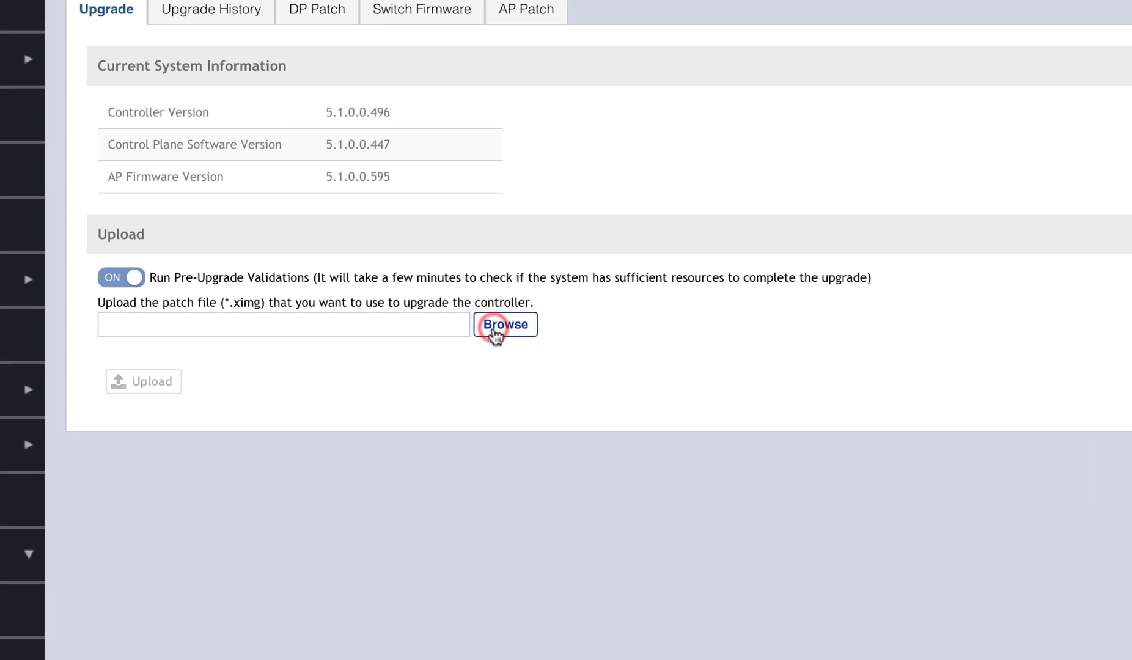
left_click(506, 325)
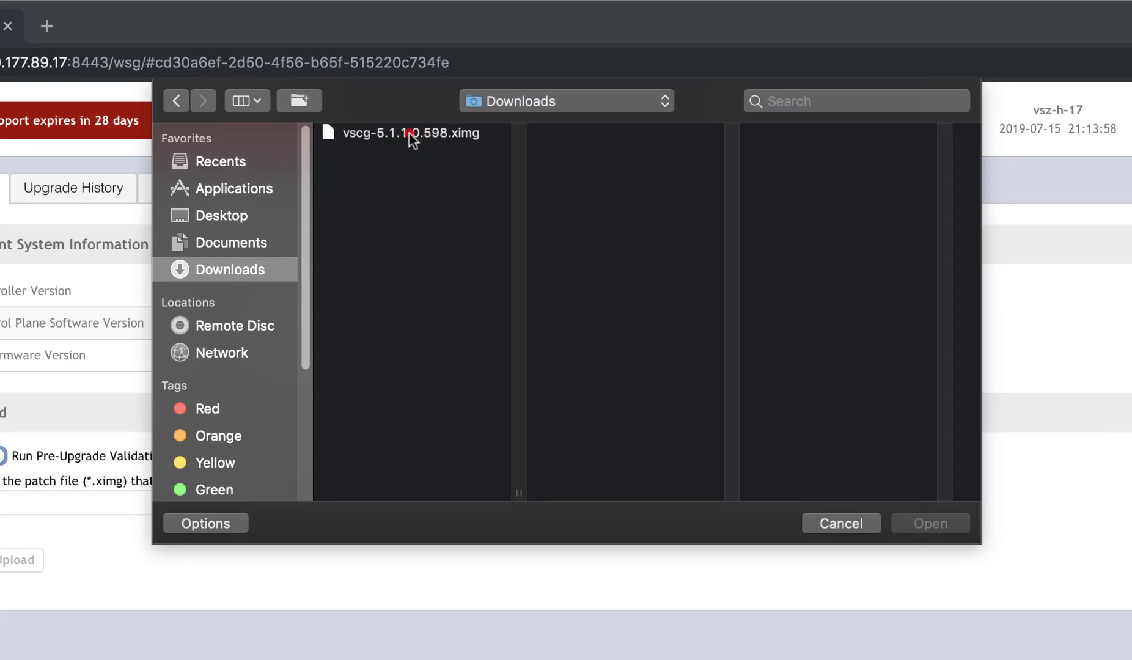
left_click(411, 133)
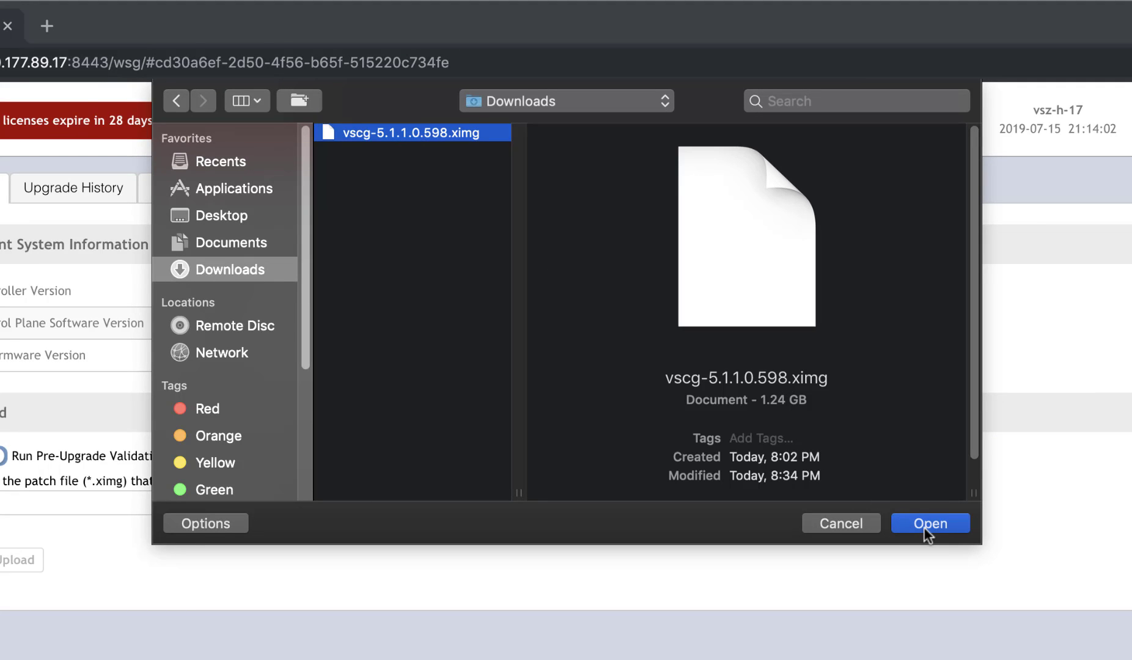
left_click(930, 524)
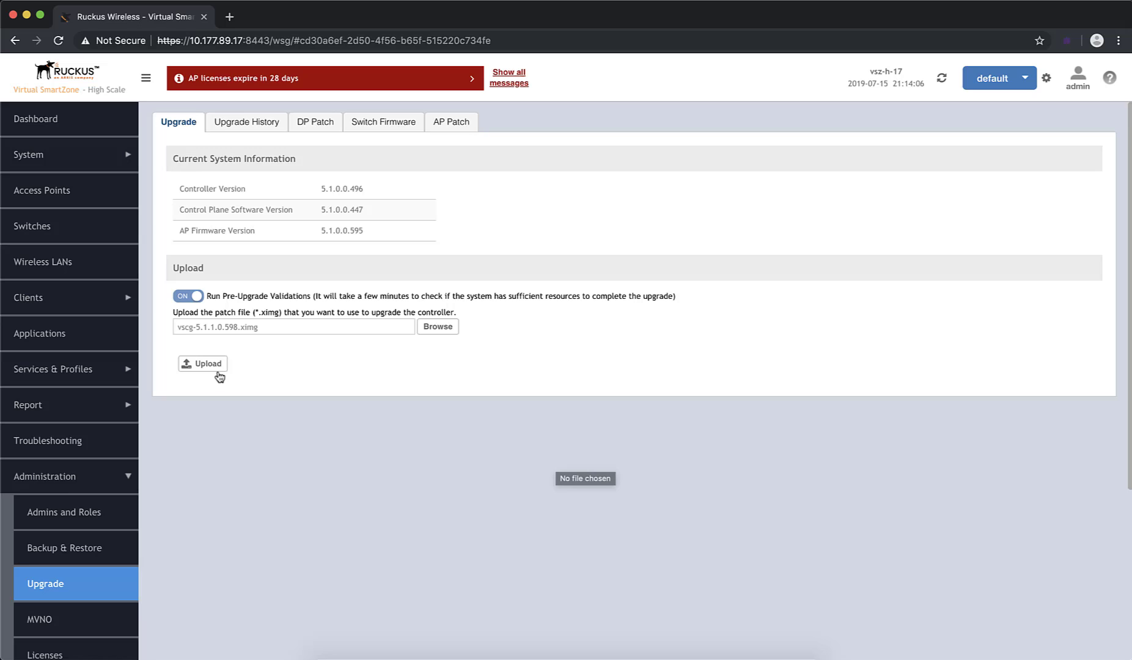
left_click(203, 363)
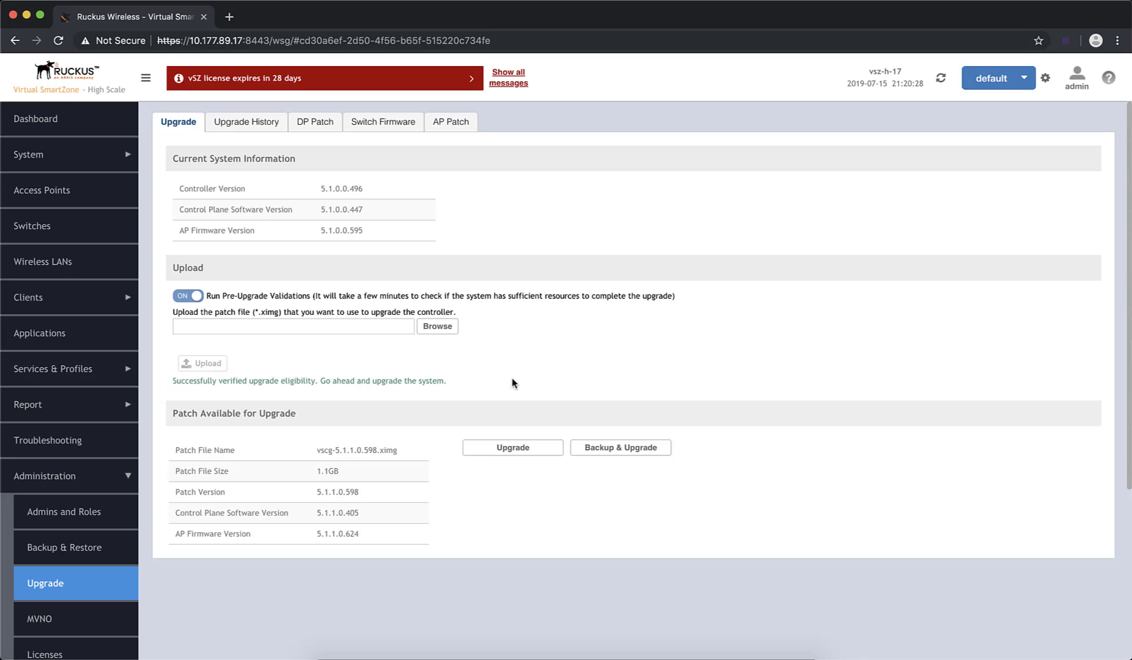
Start the upgrade to patch 5.1.1.0.598 and confirm the automatic reboot.
left_click(512, 447)
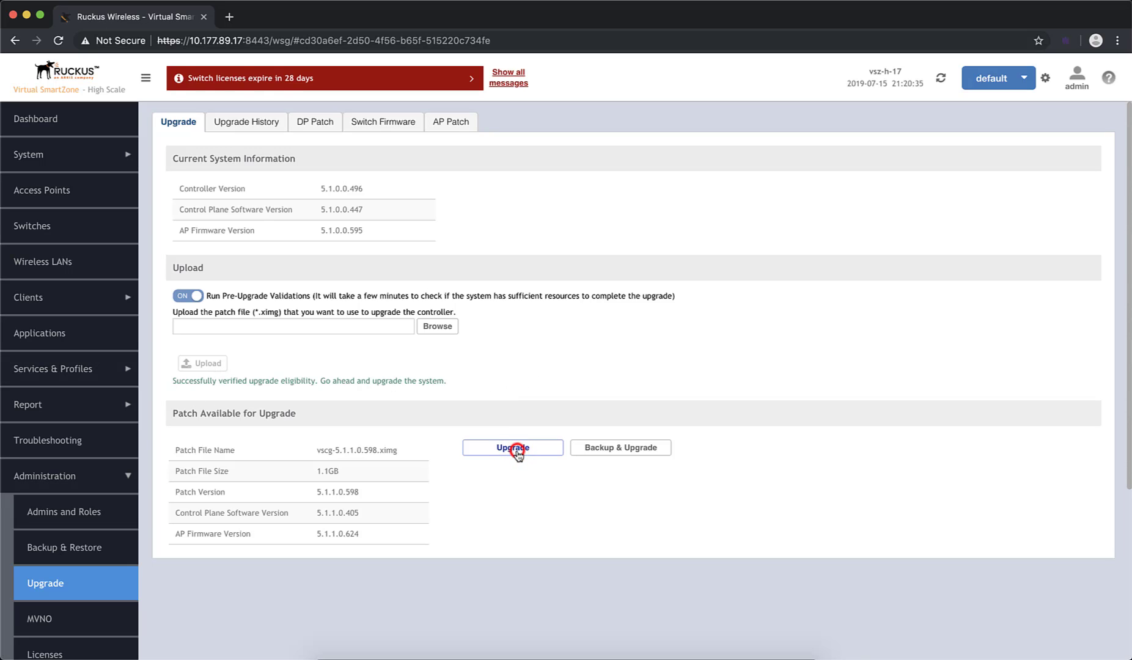
left_click(513, 447)
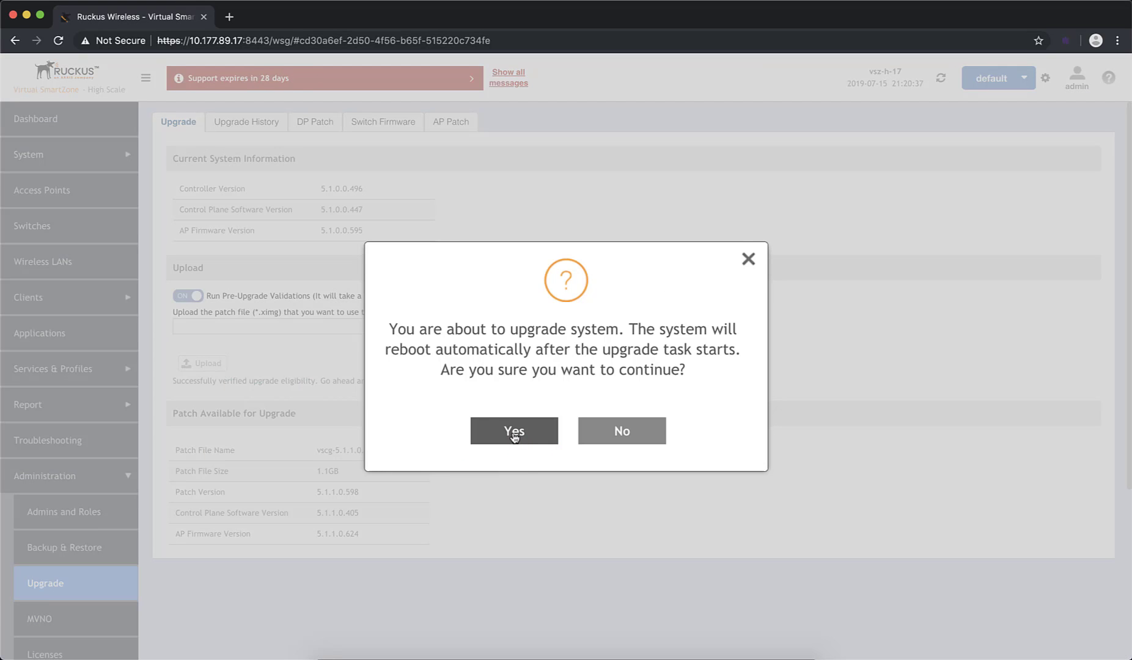
left_click(514, 430)
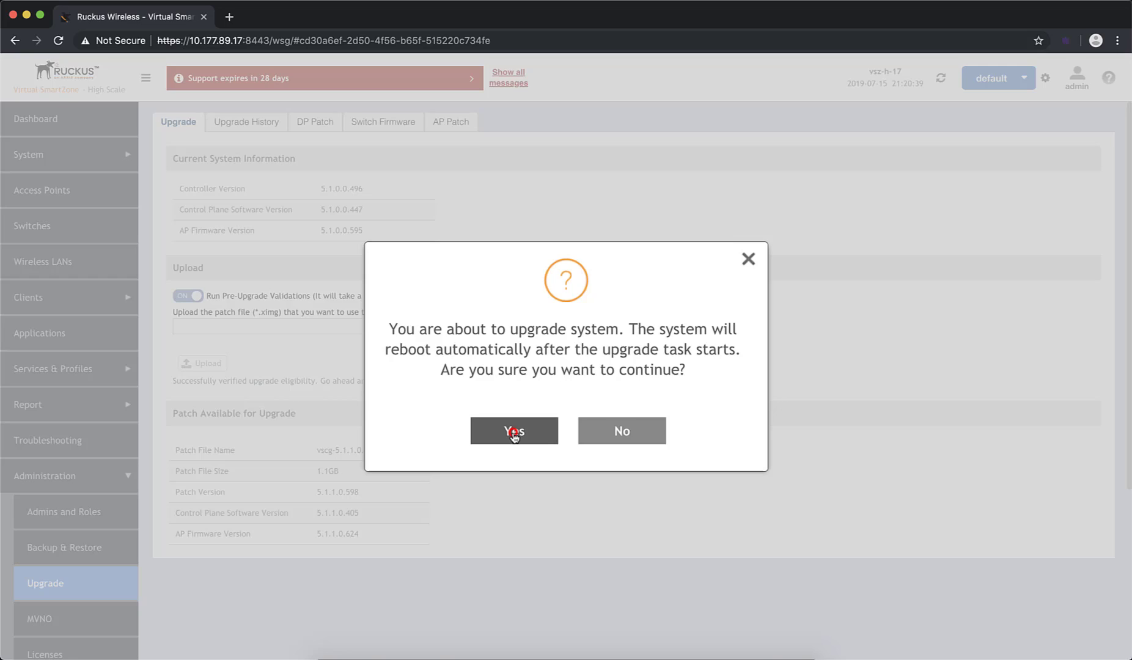
left_click(513, 430)
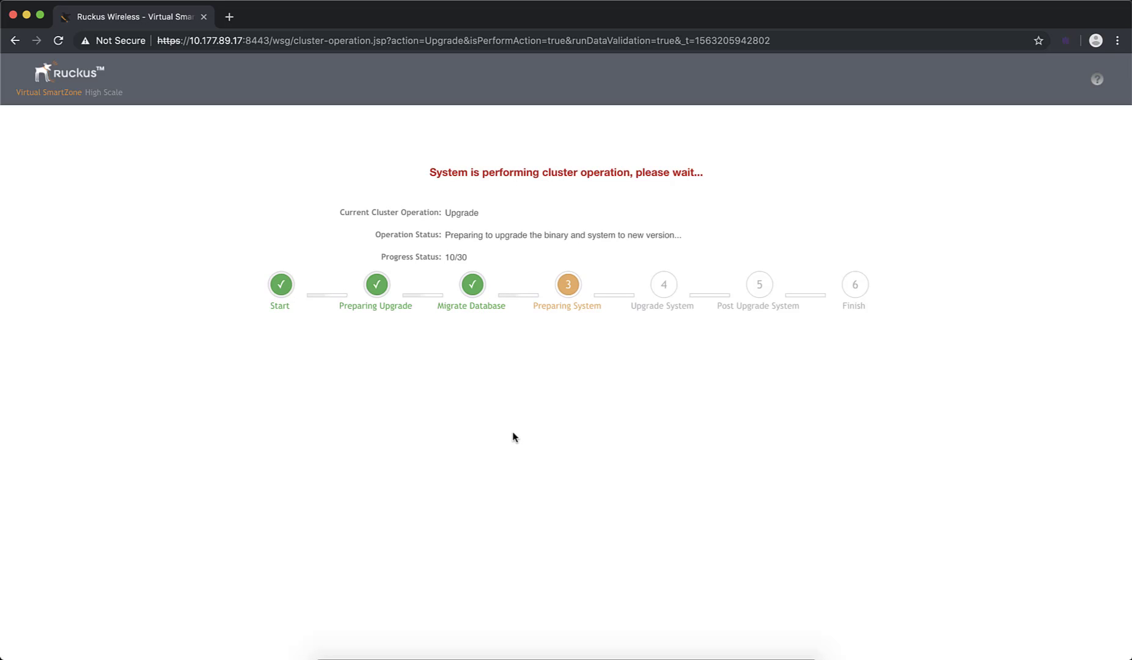
mouse_move(515, 433)
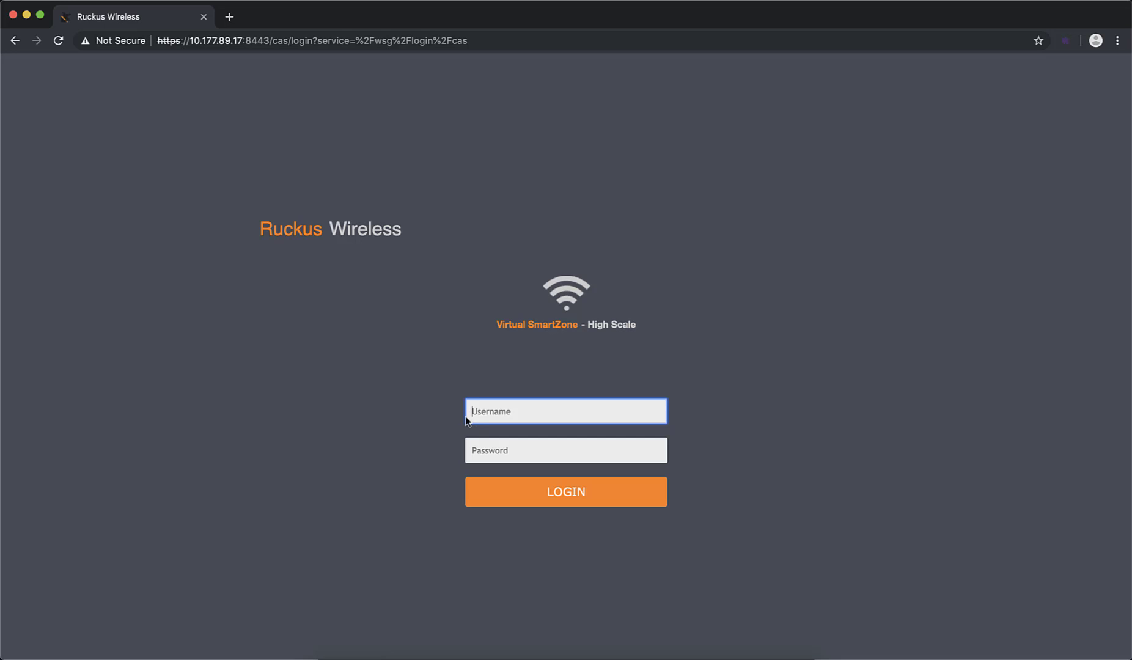
Log back in after the upgrade to see version 5.1.1.0.598 on the dashboard.
left_click(566, 492)
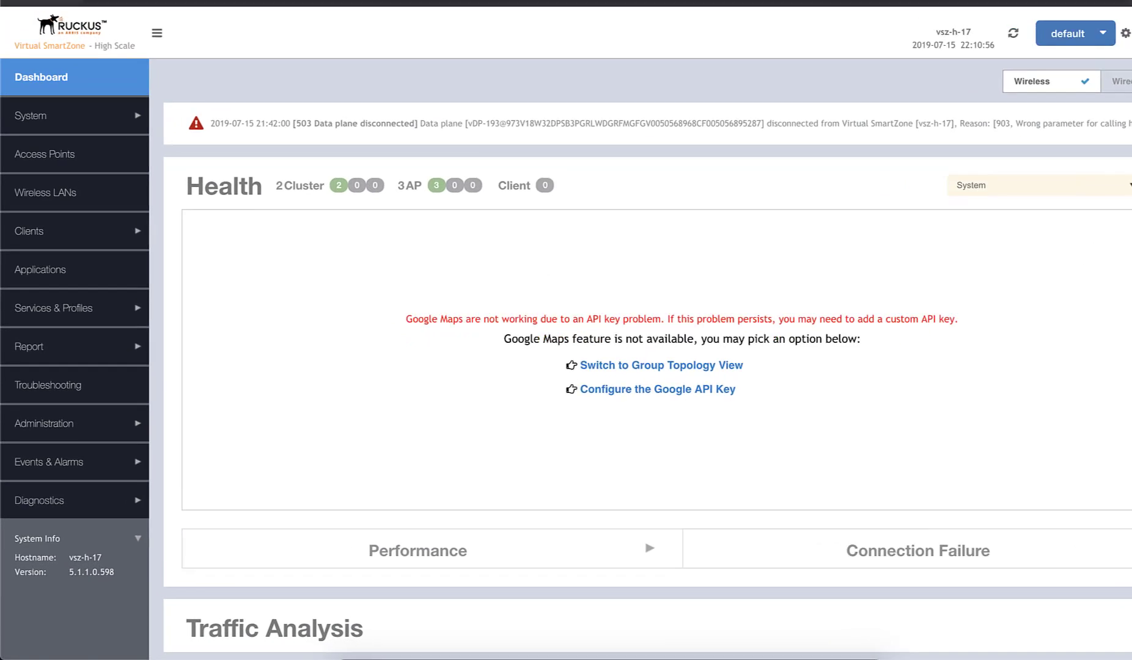